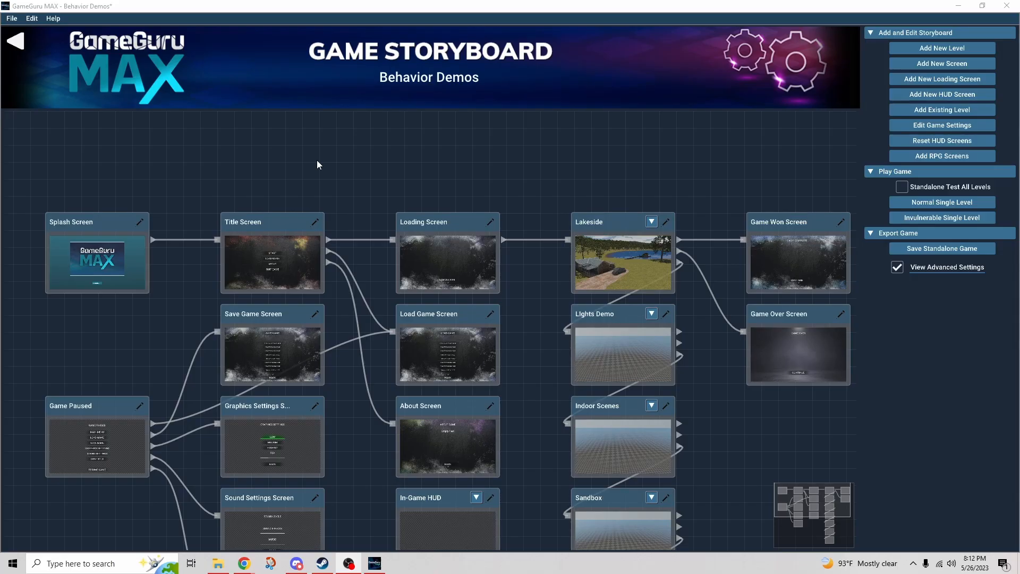
mouse_move(241, 179)
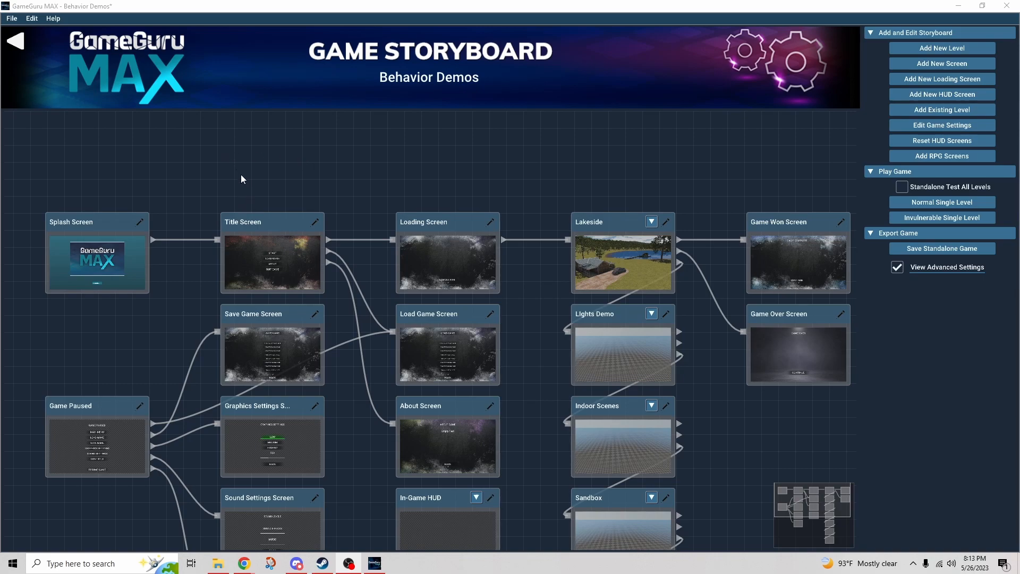
mouse_move(239, 161)
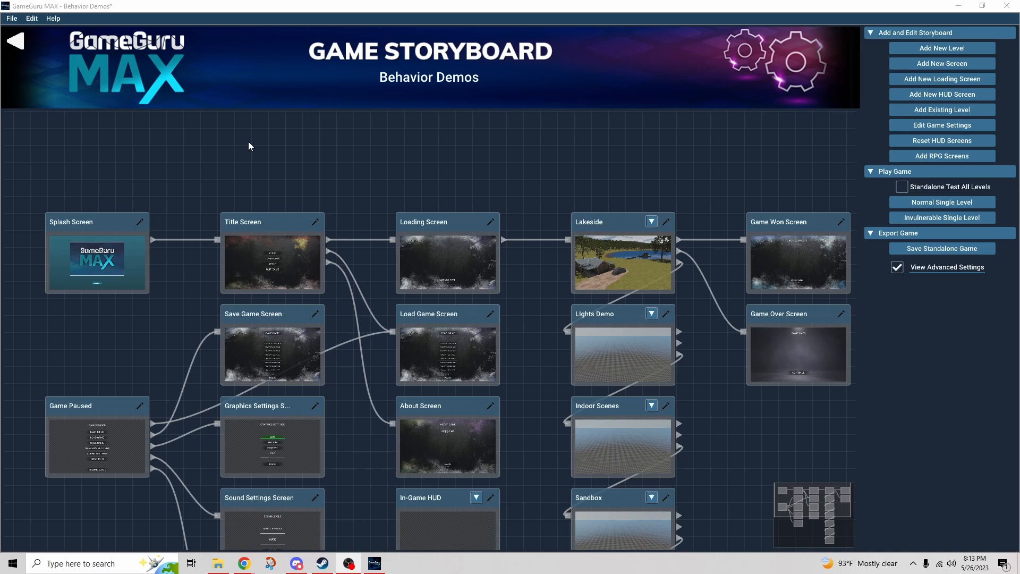
mouse_move(156, 117)
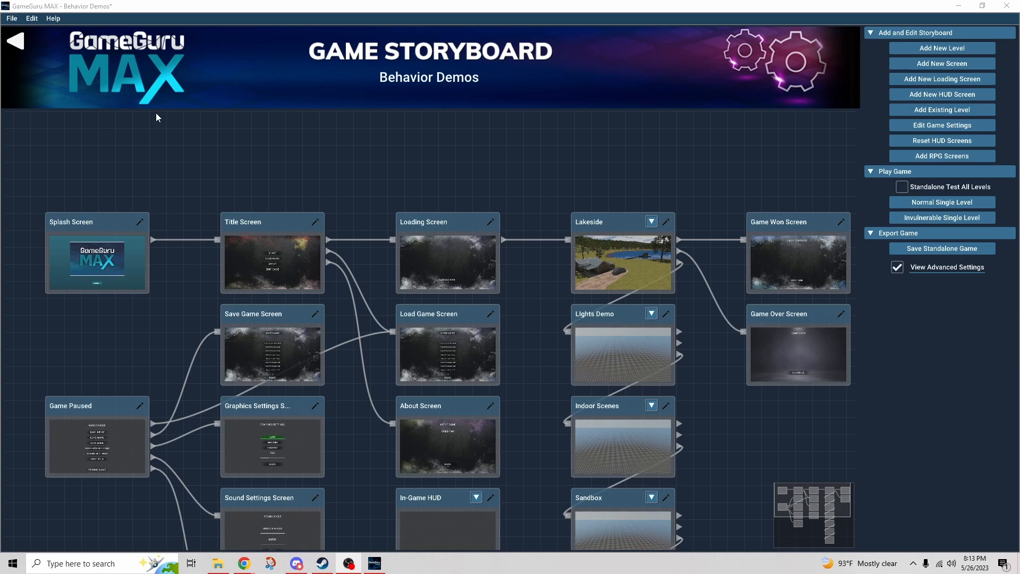
mouse_move(52, 36)
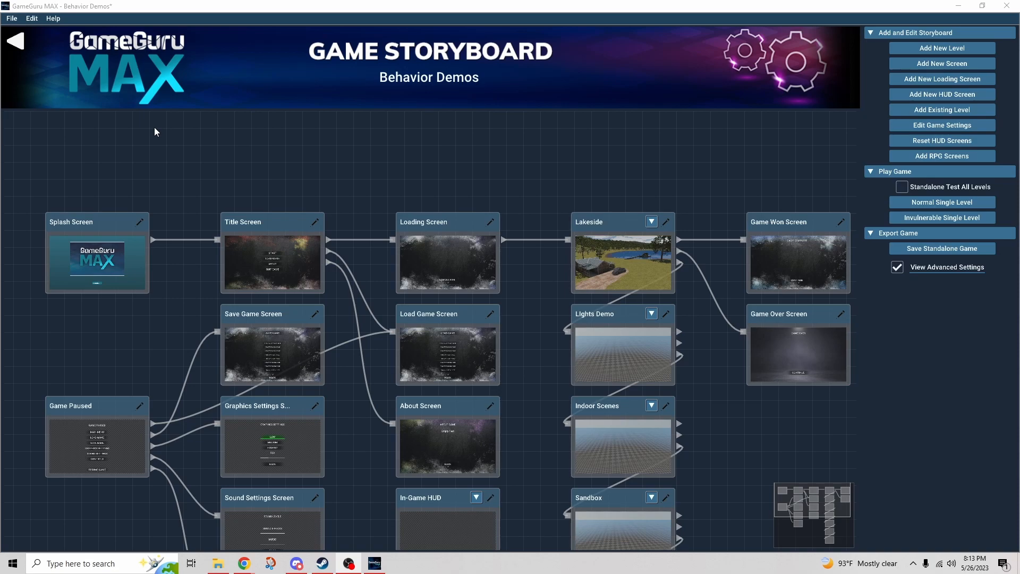
mouse_move(65, 60)
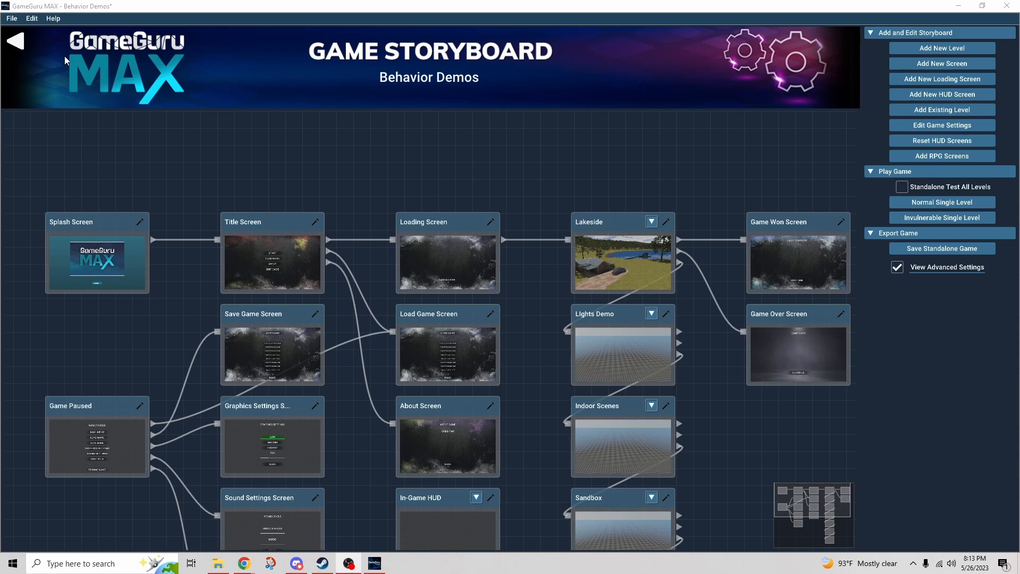
- Bring up the Edit menu listing the storyboard's add-level and export actions
left_click(31, 18)
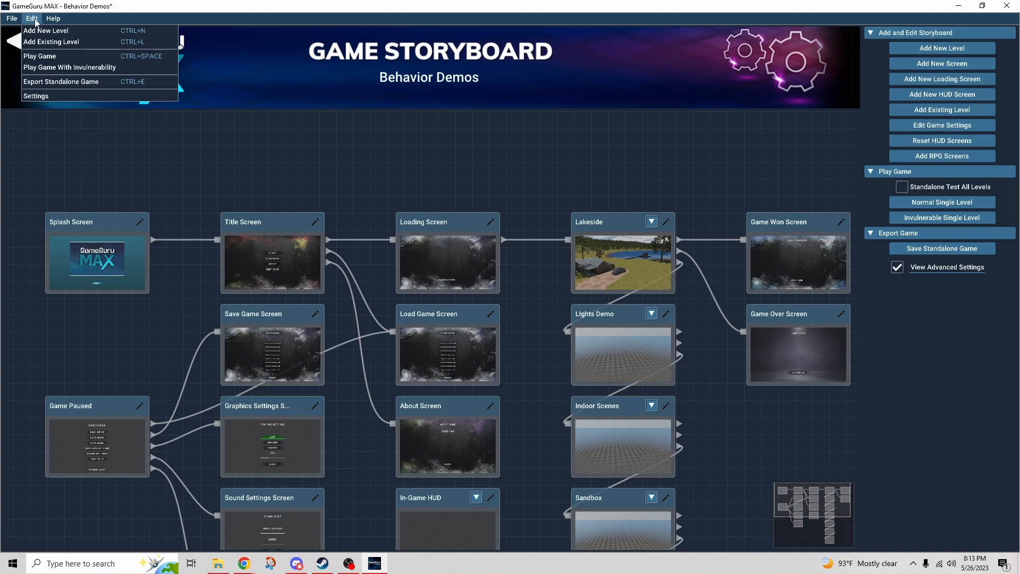
mouse_move(51, 42)
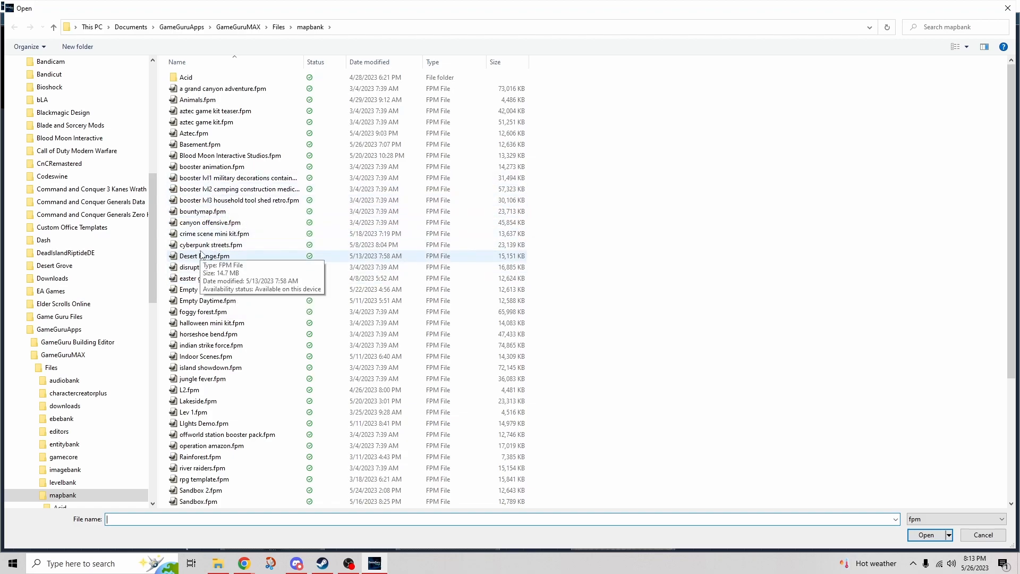
left_click(210, 244)
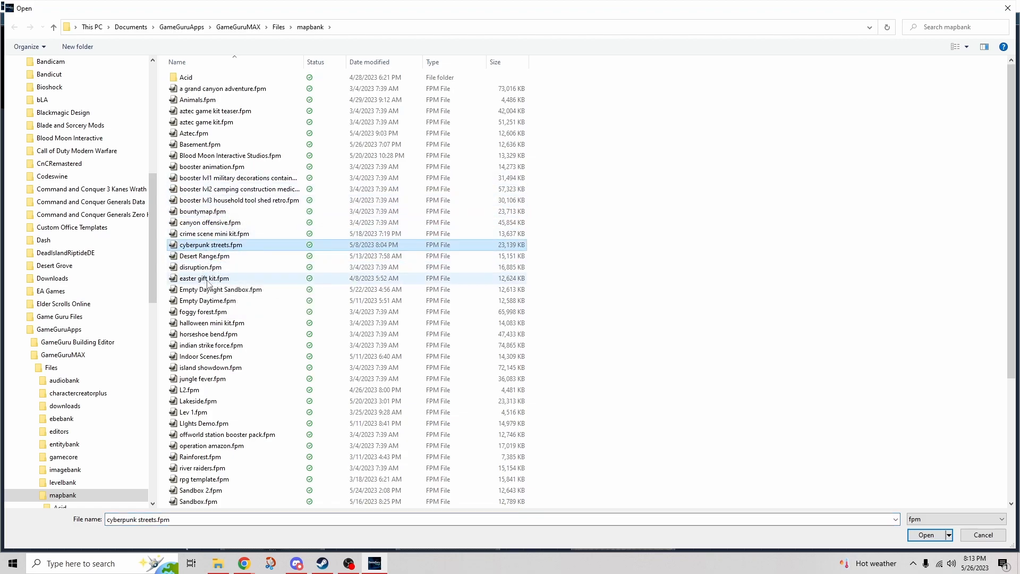
left_click(203, 277)
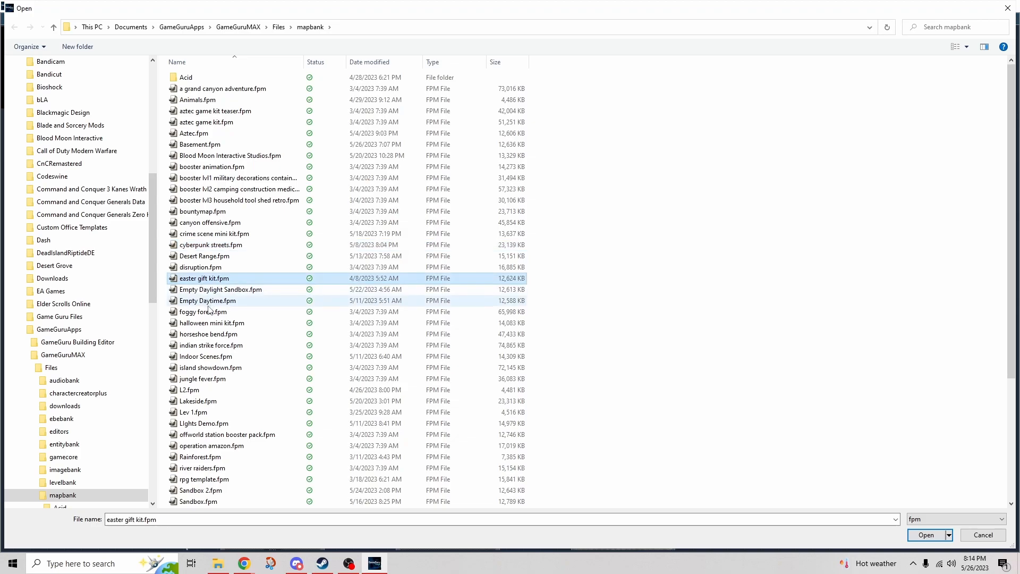
mouse_move(202, 311)
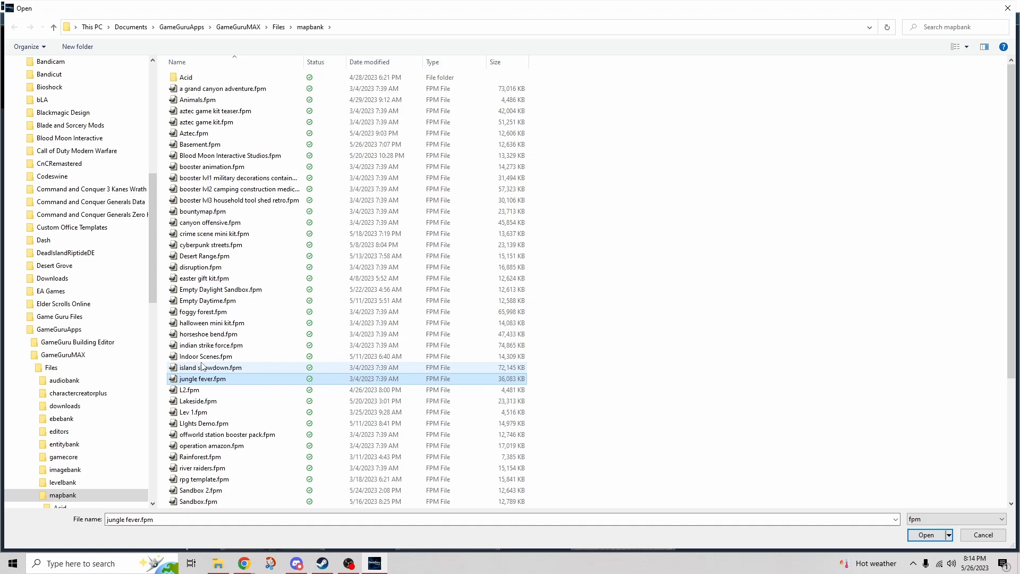
mouse_move(208, 334)
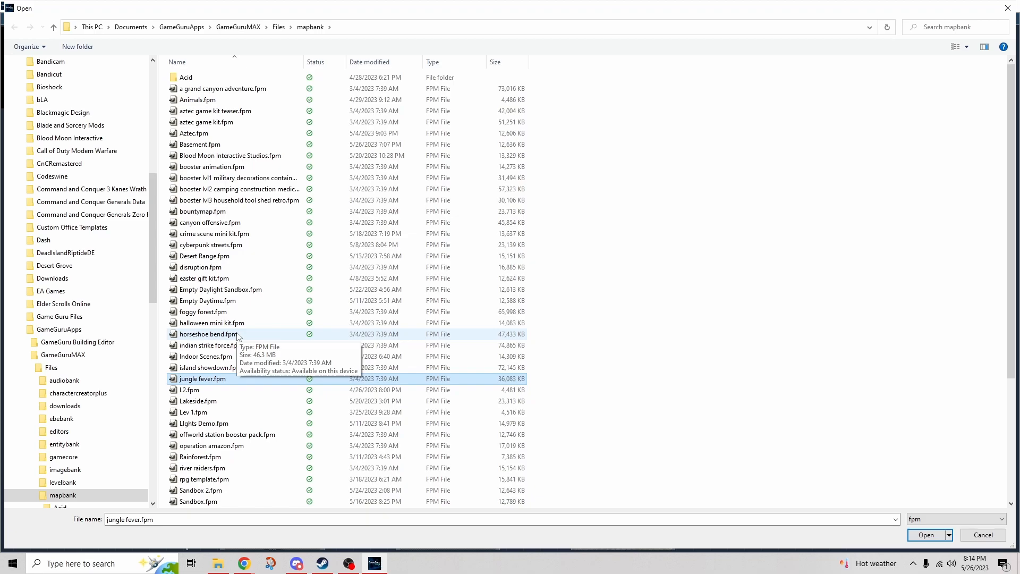
mouse_move(564, 347)
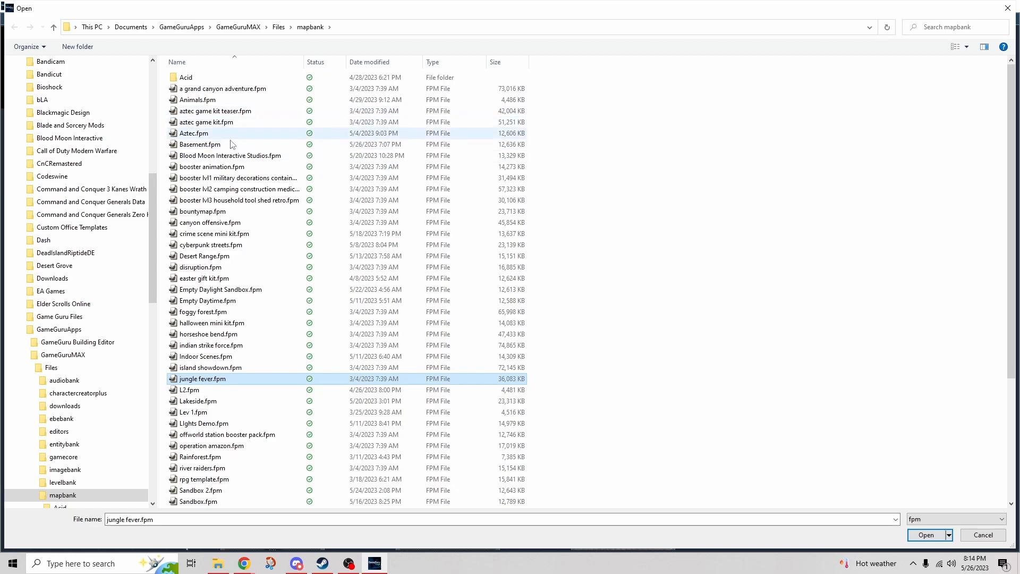
left_click(207, 121)
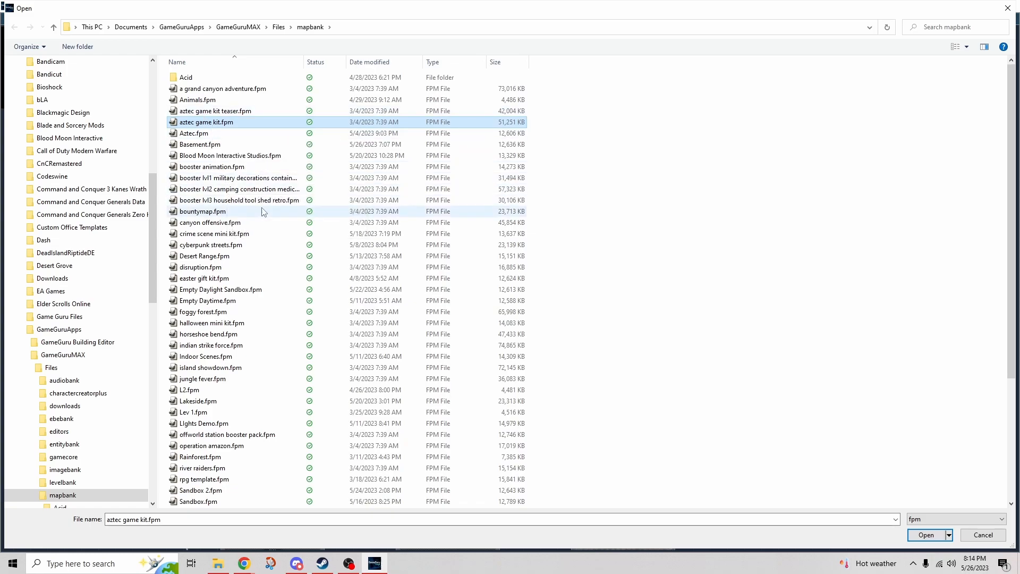
- Select offworld station booster pack.fpm in the mapbank file list, after briefly picking victorian streets
scroll("down", 3)
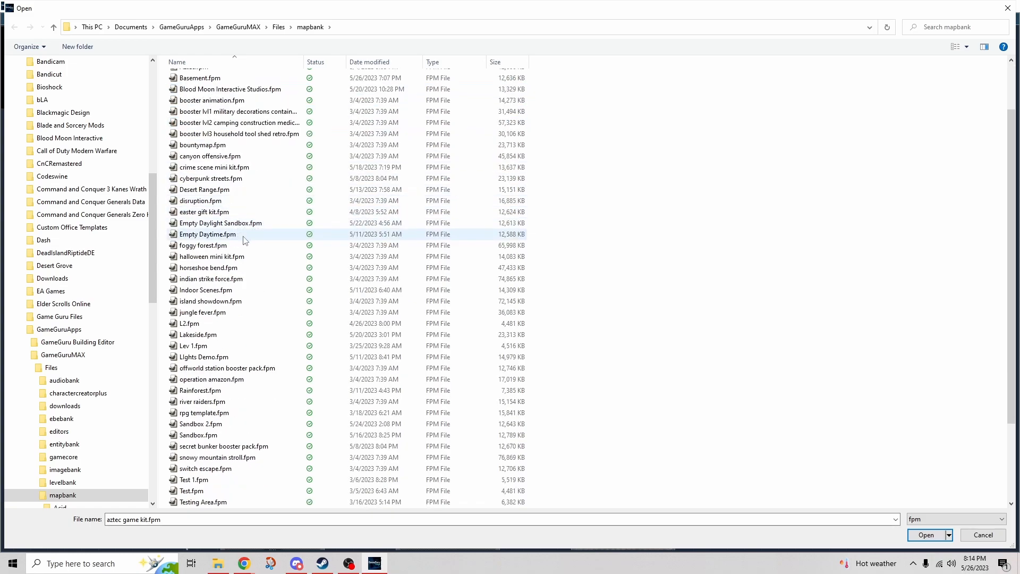
scroll("down", 3)
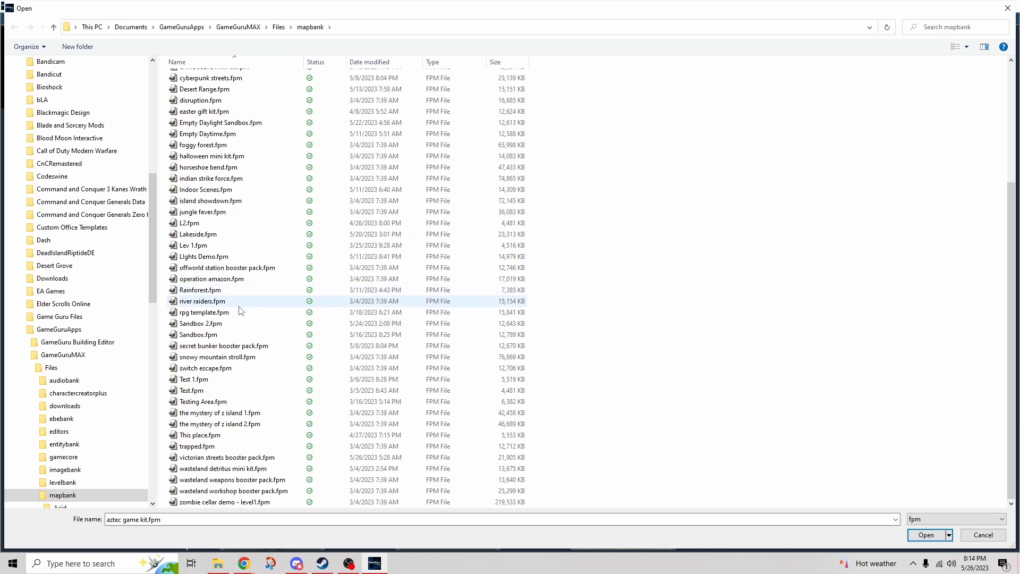
left_click(226, 457)
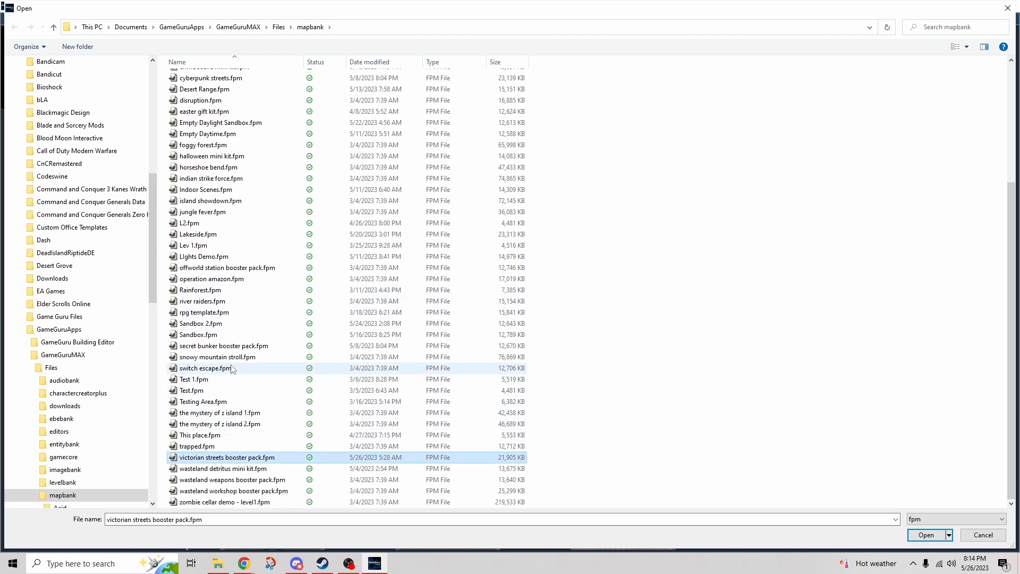
left_click(227, 268)
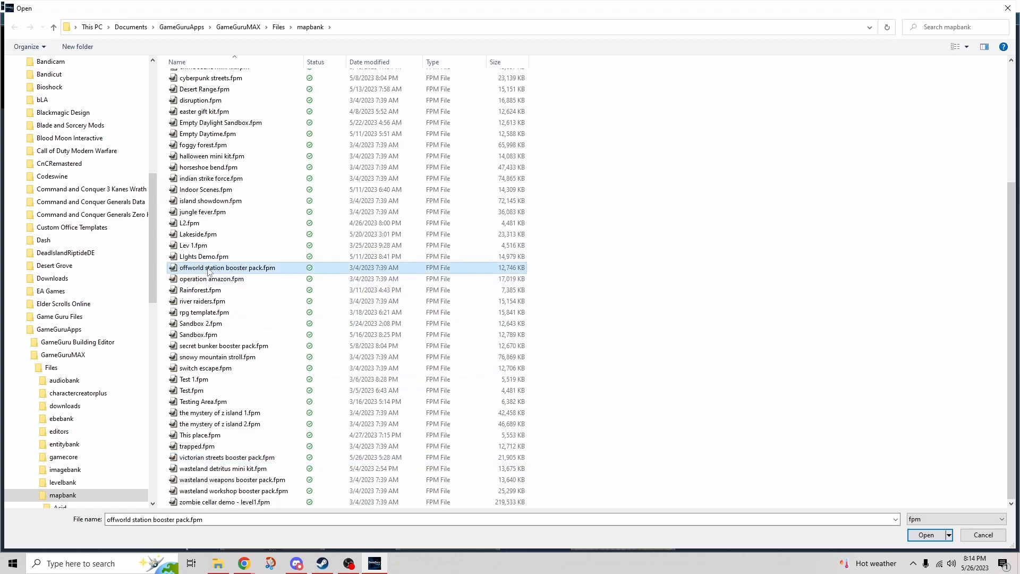
mouse_move(227, 273)
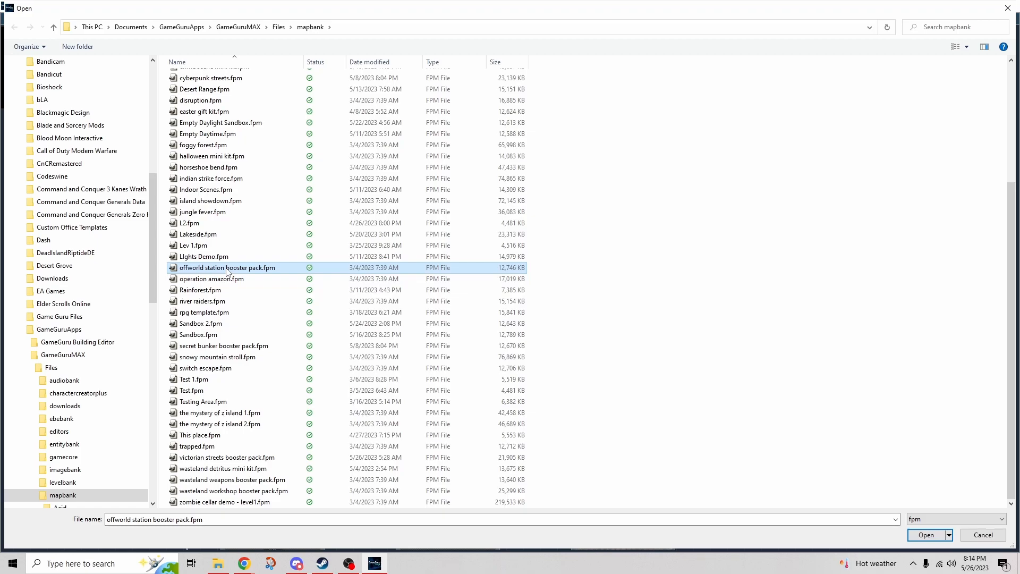
mouse_move(227, 268)
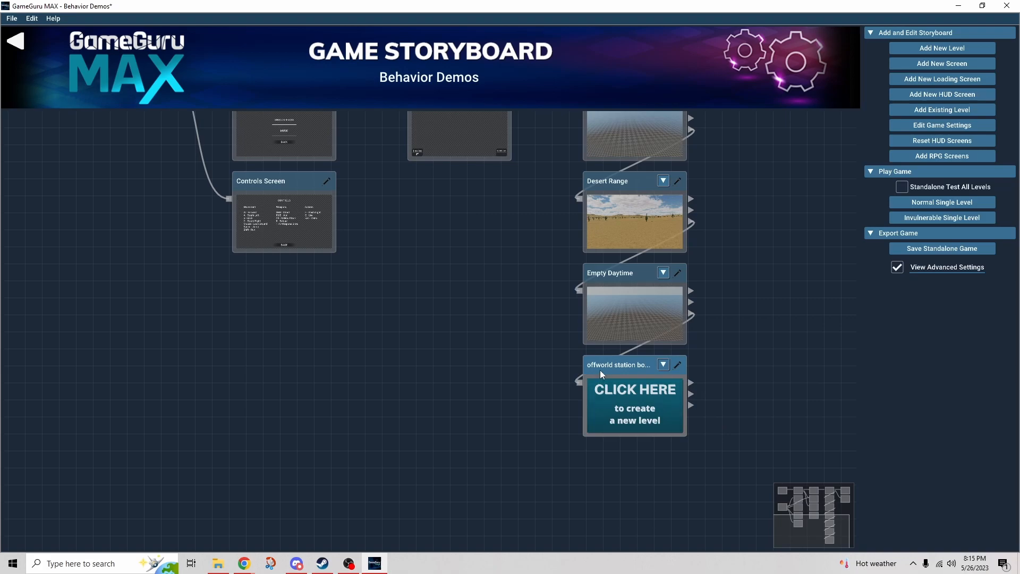
mouse_move(647, 375)
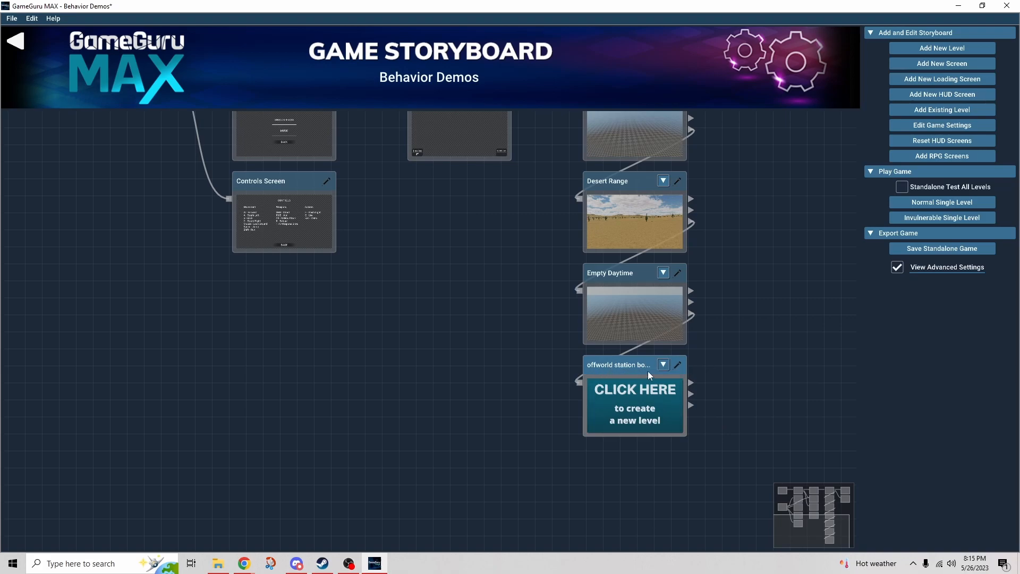